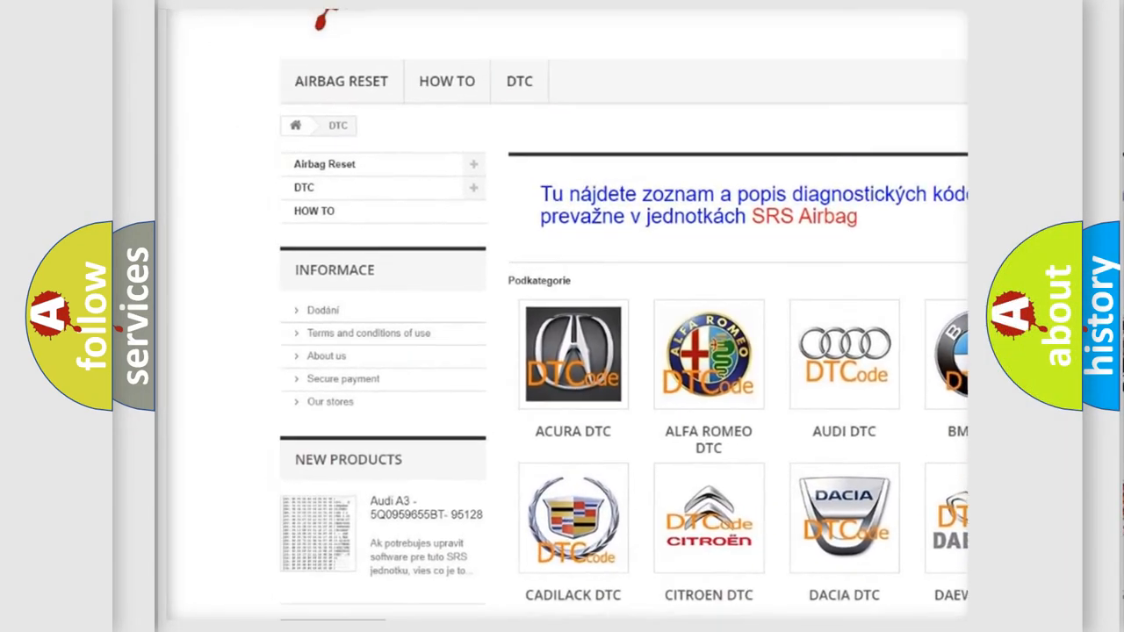
{"action": "scroll", "scroll_direction": "down", "scroll_amount": 3}
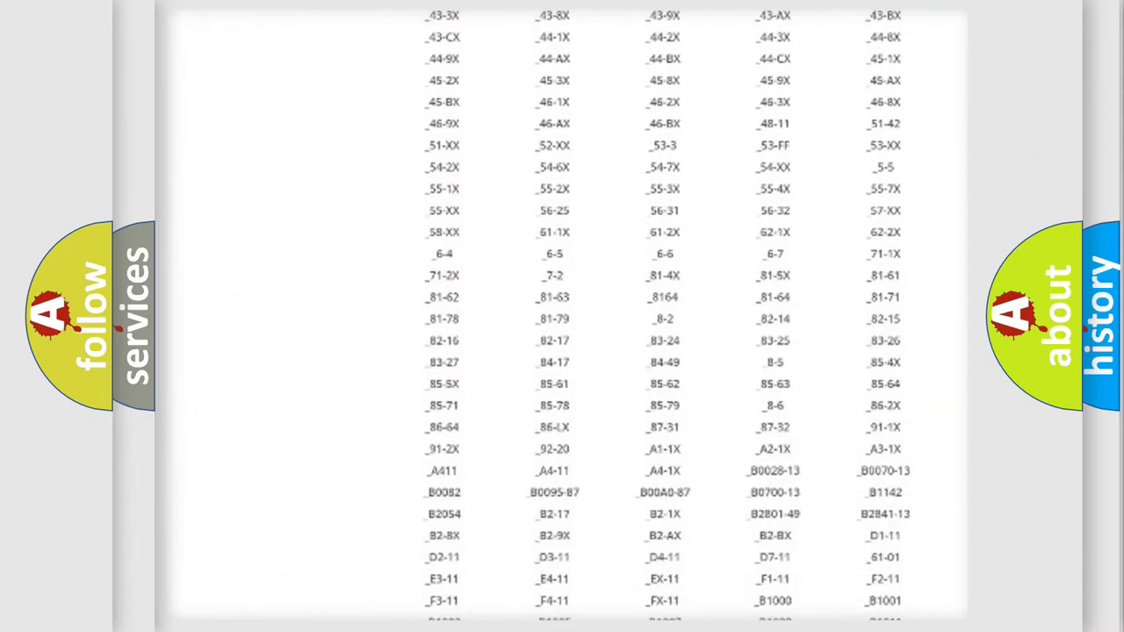
{"action": "scroll", "scroll_direction": "down", "scroll_amount": 3}
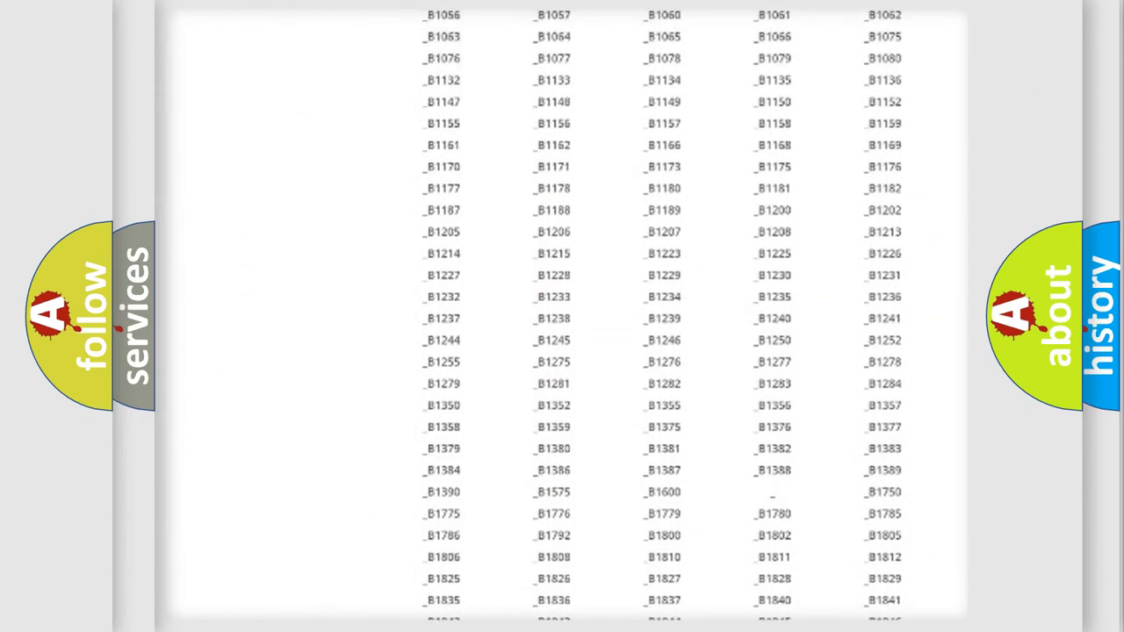